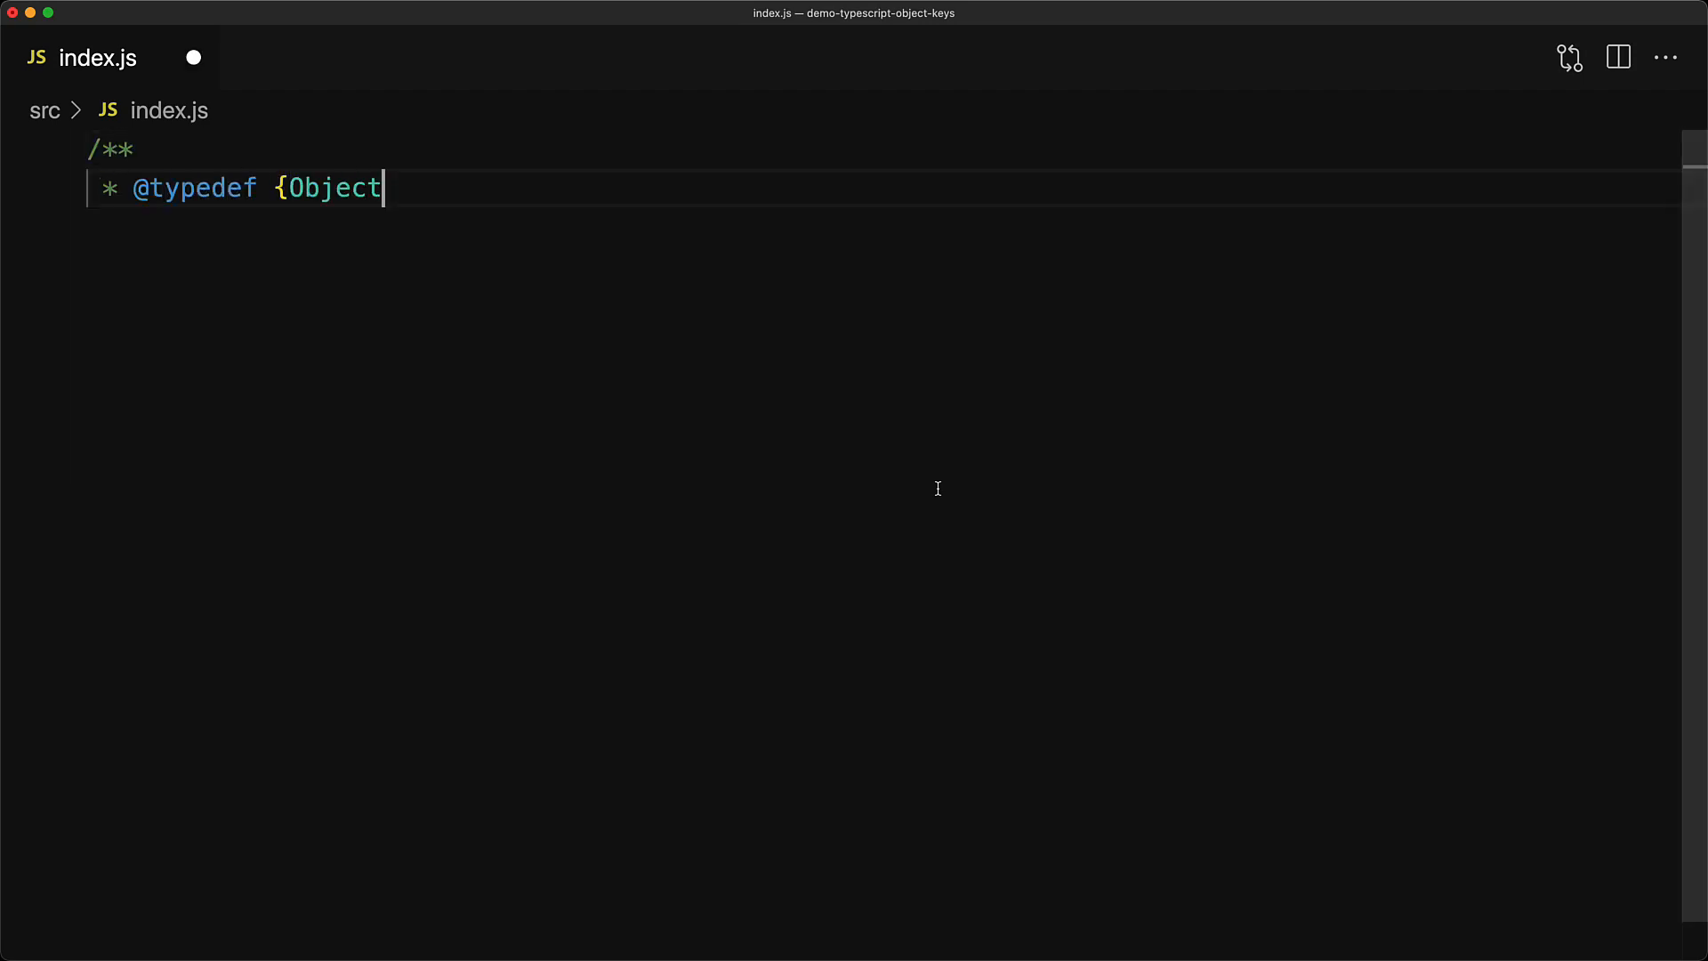
pyautogui.write('} Prizes')
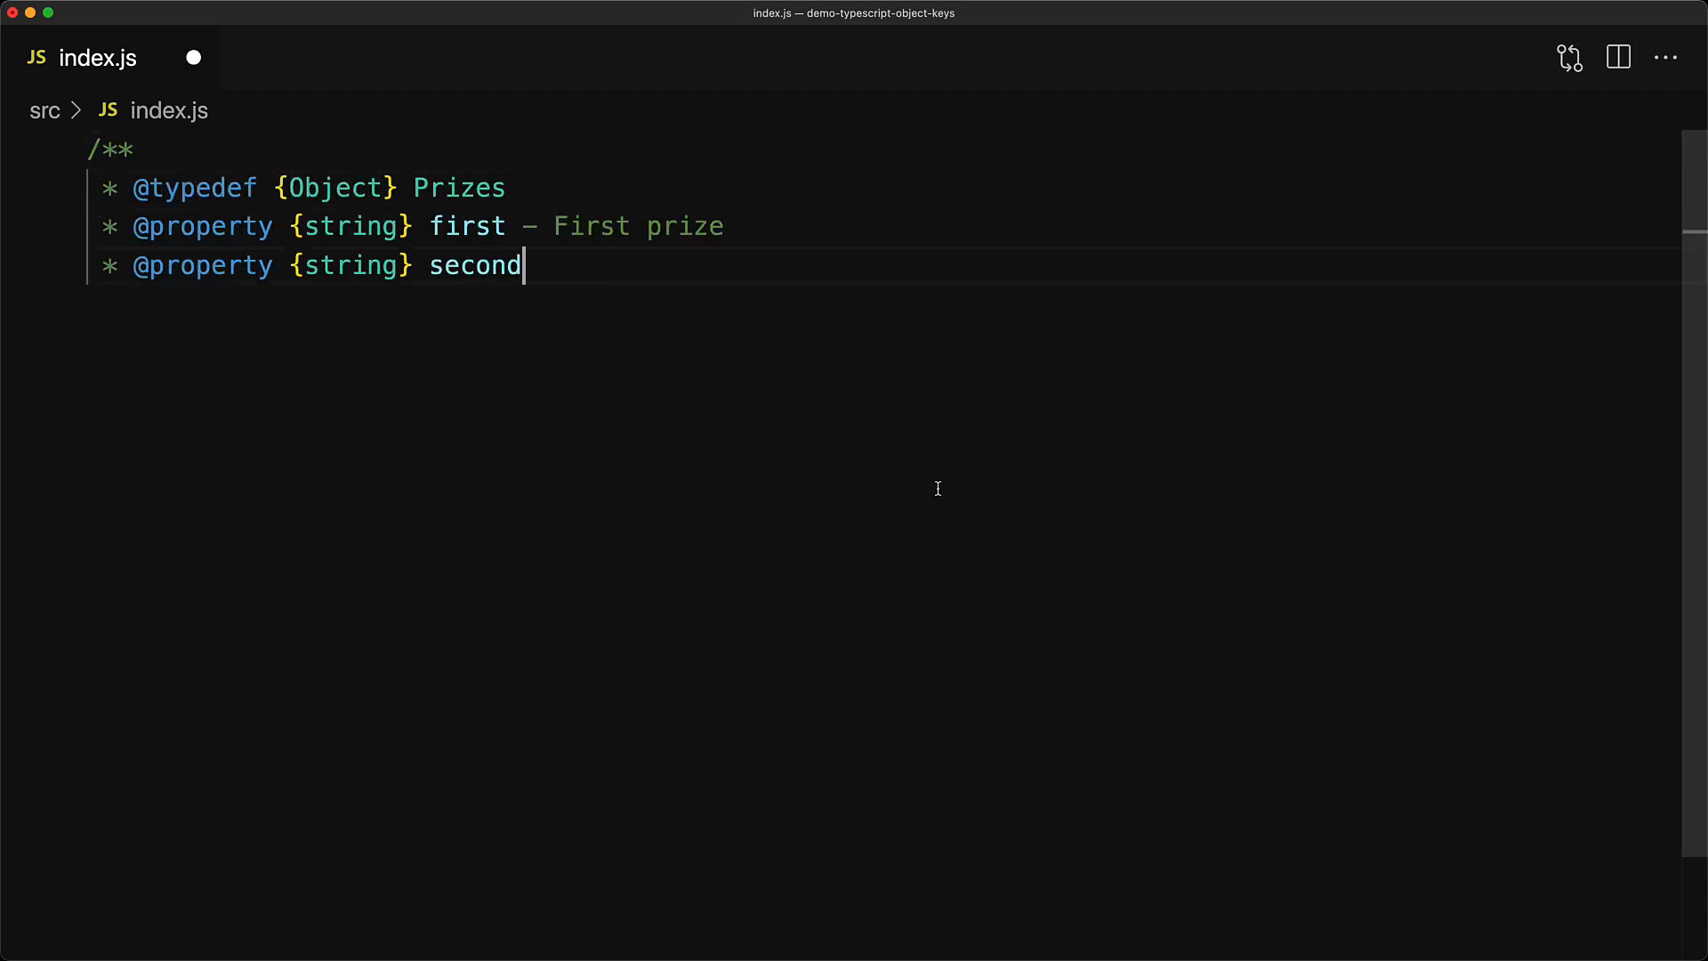
pyautogui.write('— Second prize')
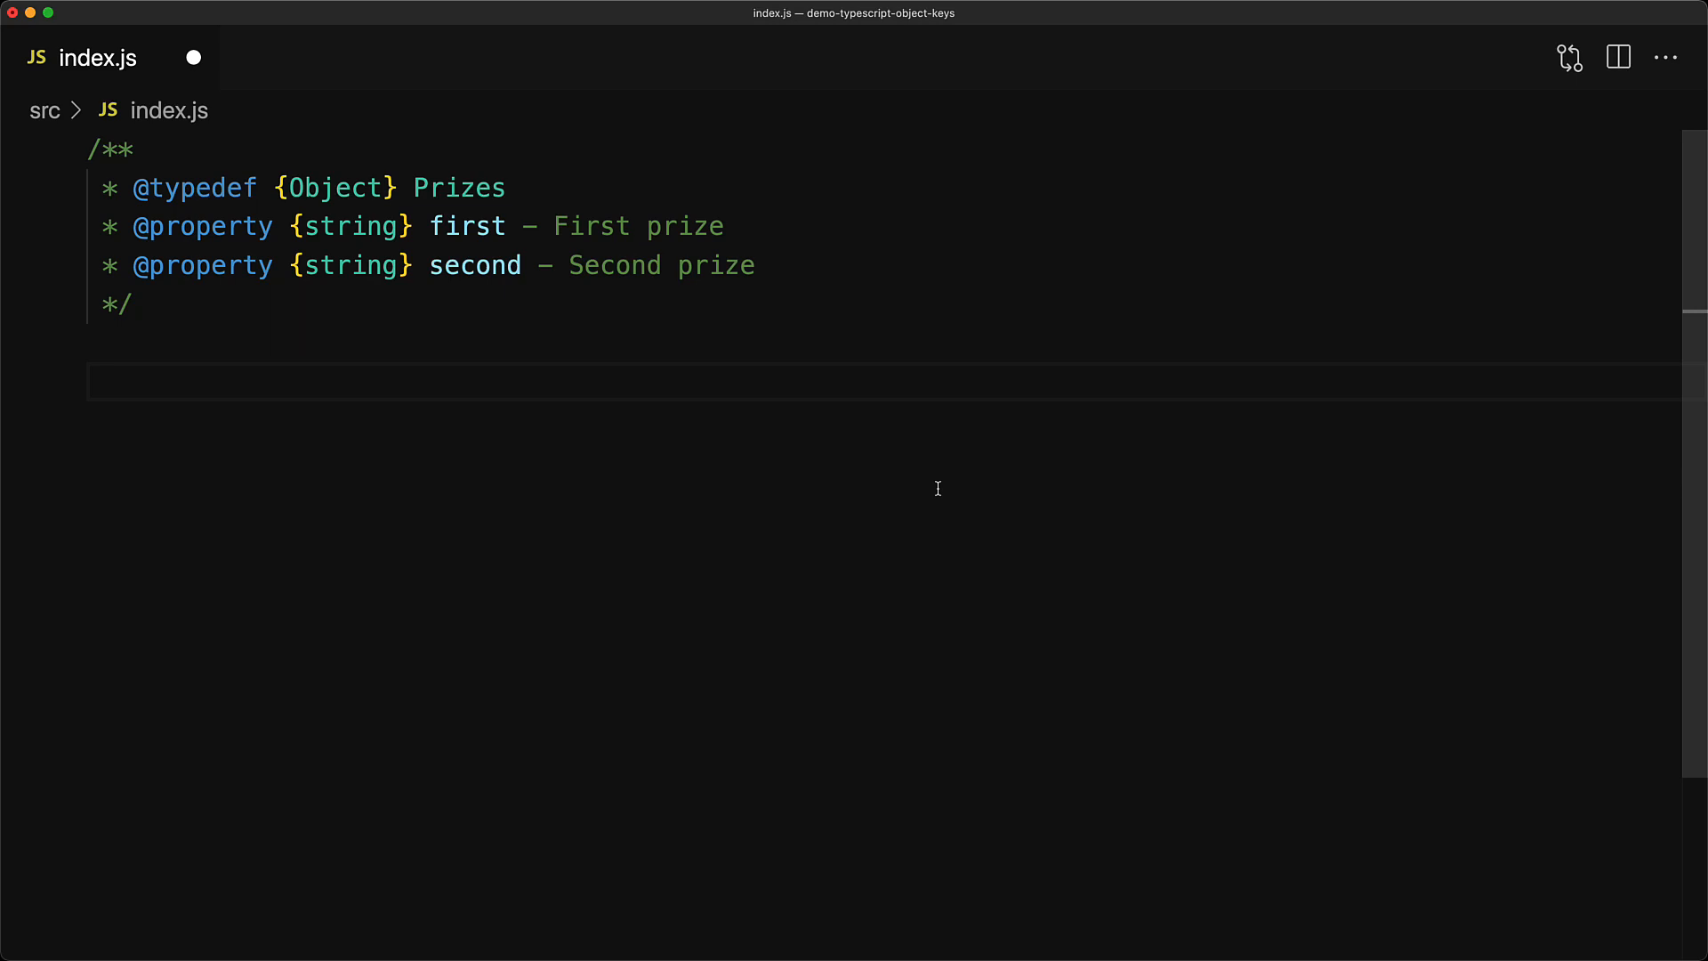
pyautogui.write('/**')
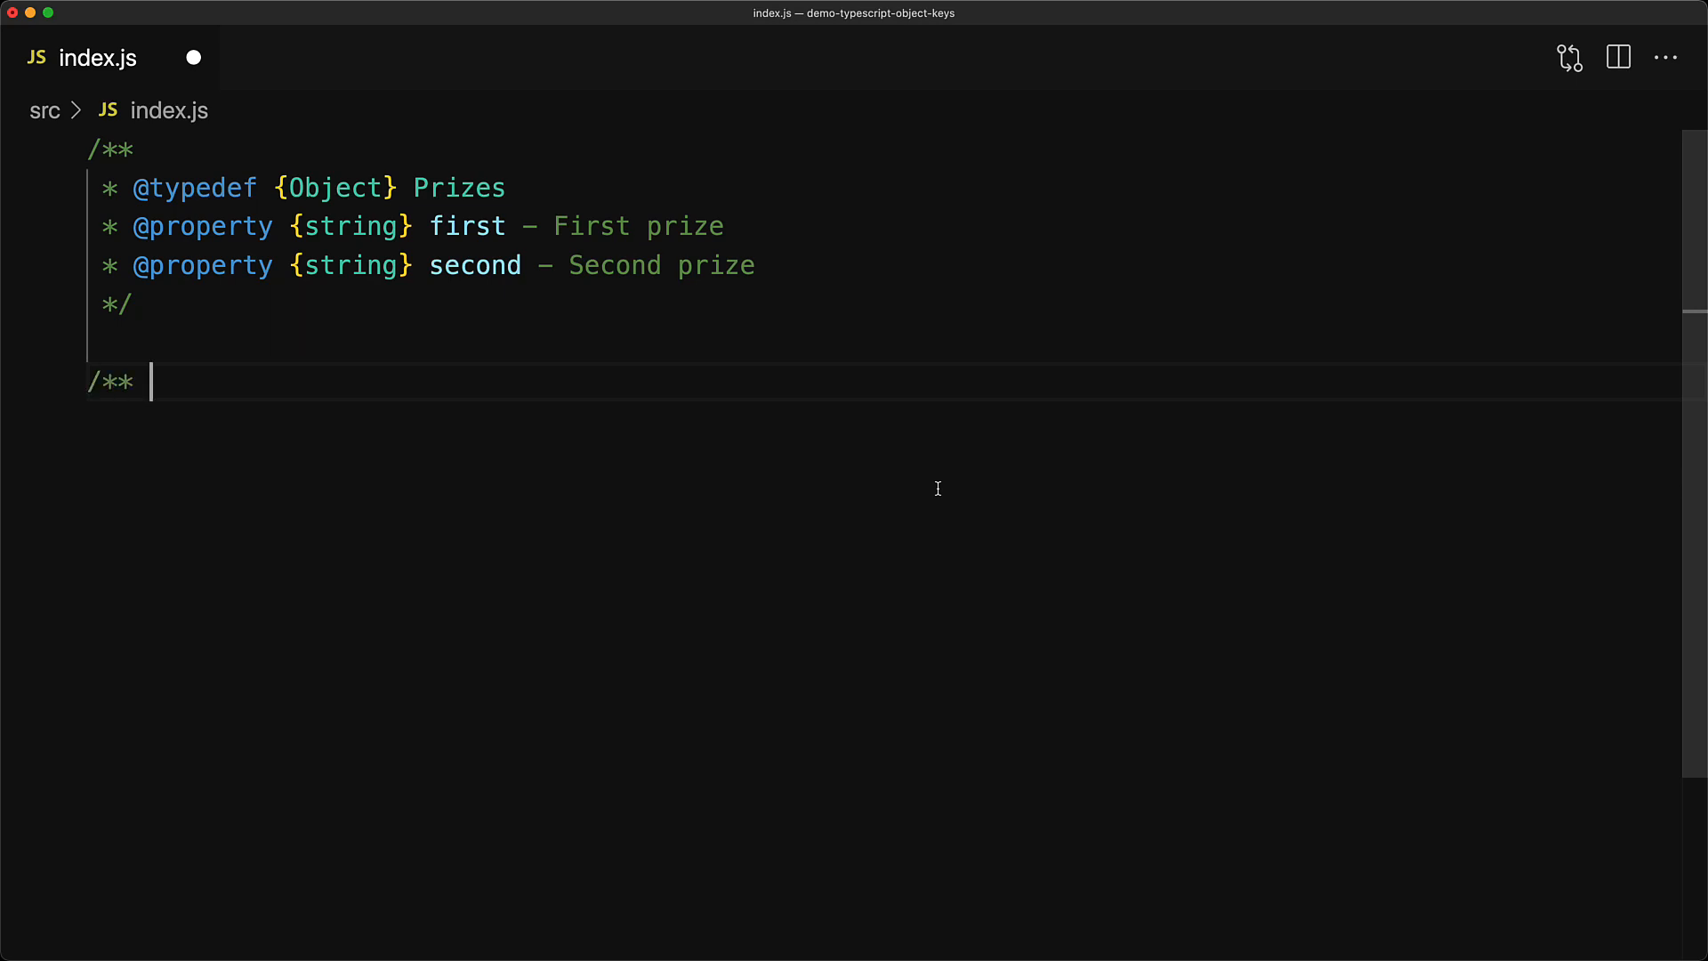
pyautogui.write('@param {Prizes} prizes */')
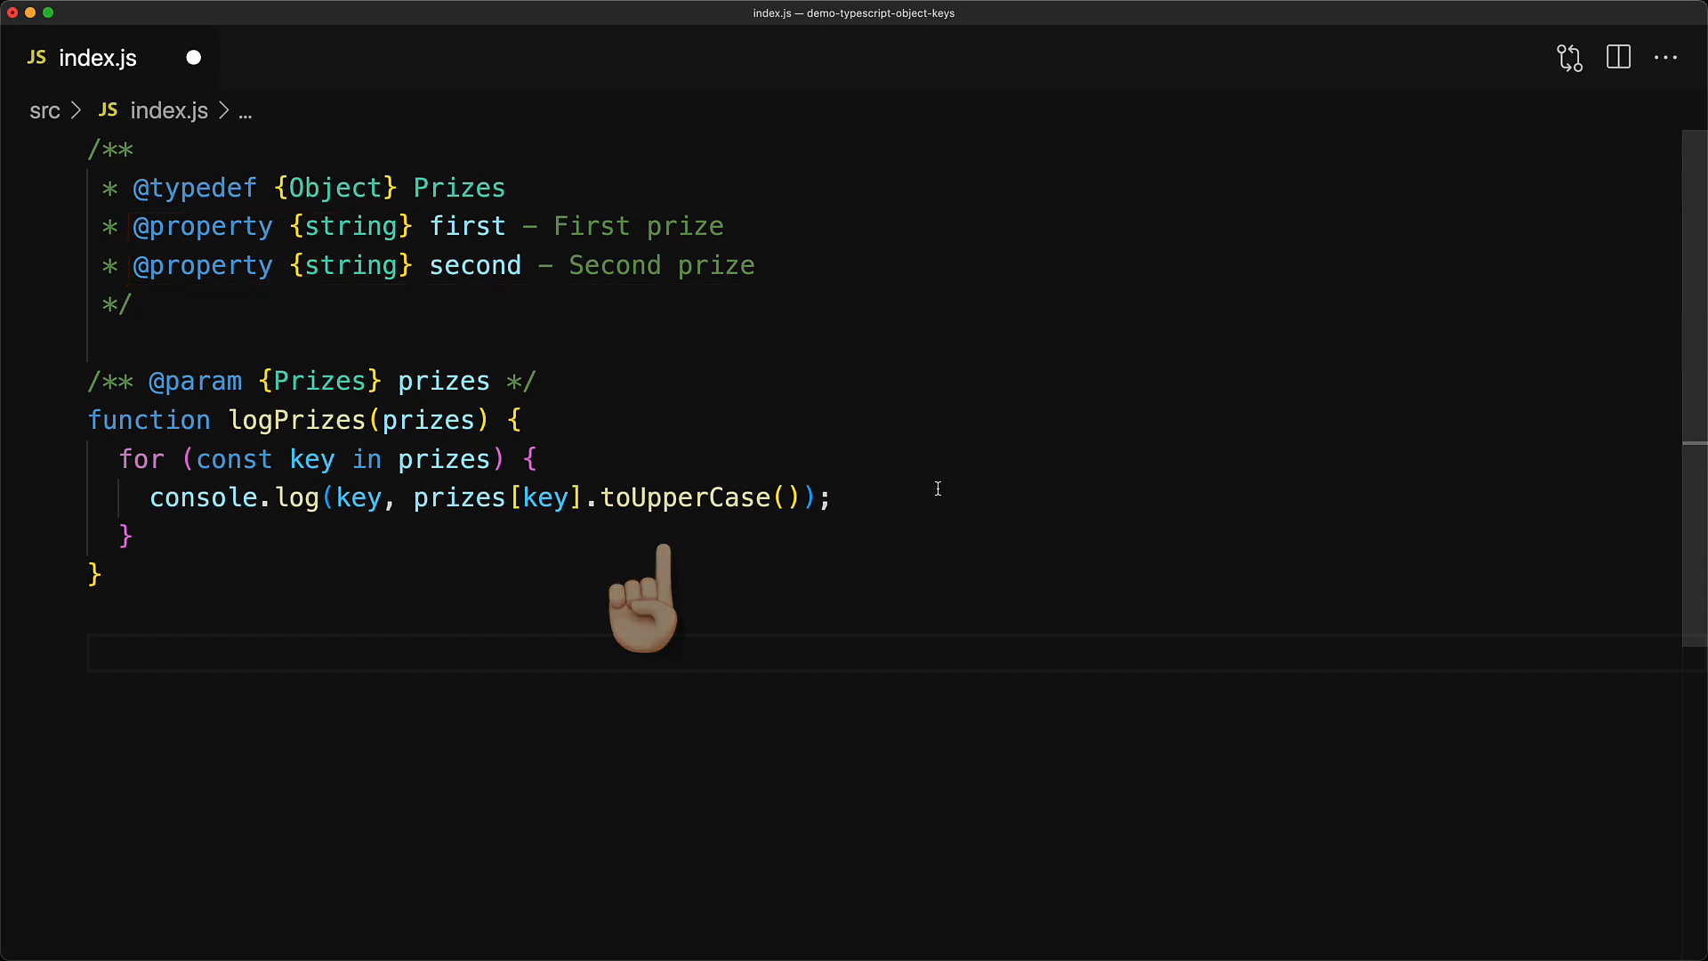
pyautogui.write('/** @type {Prizes} */')
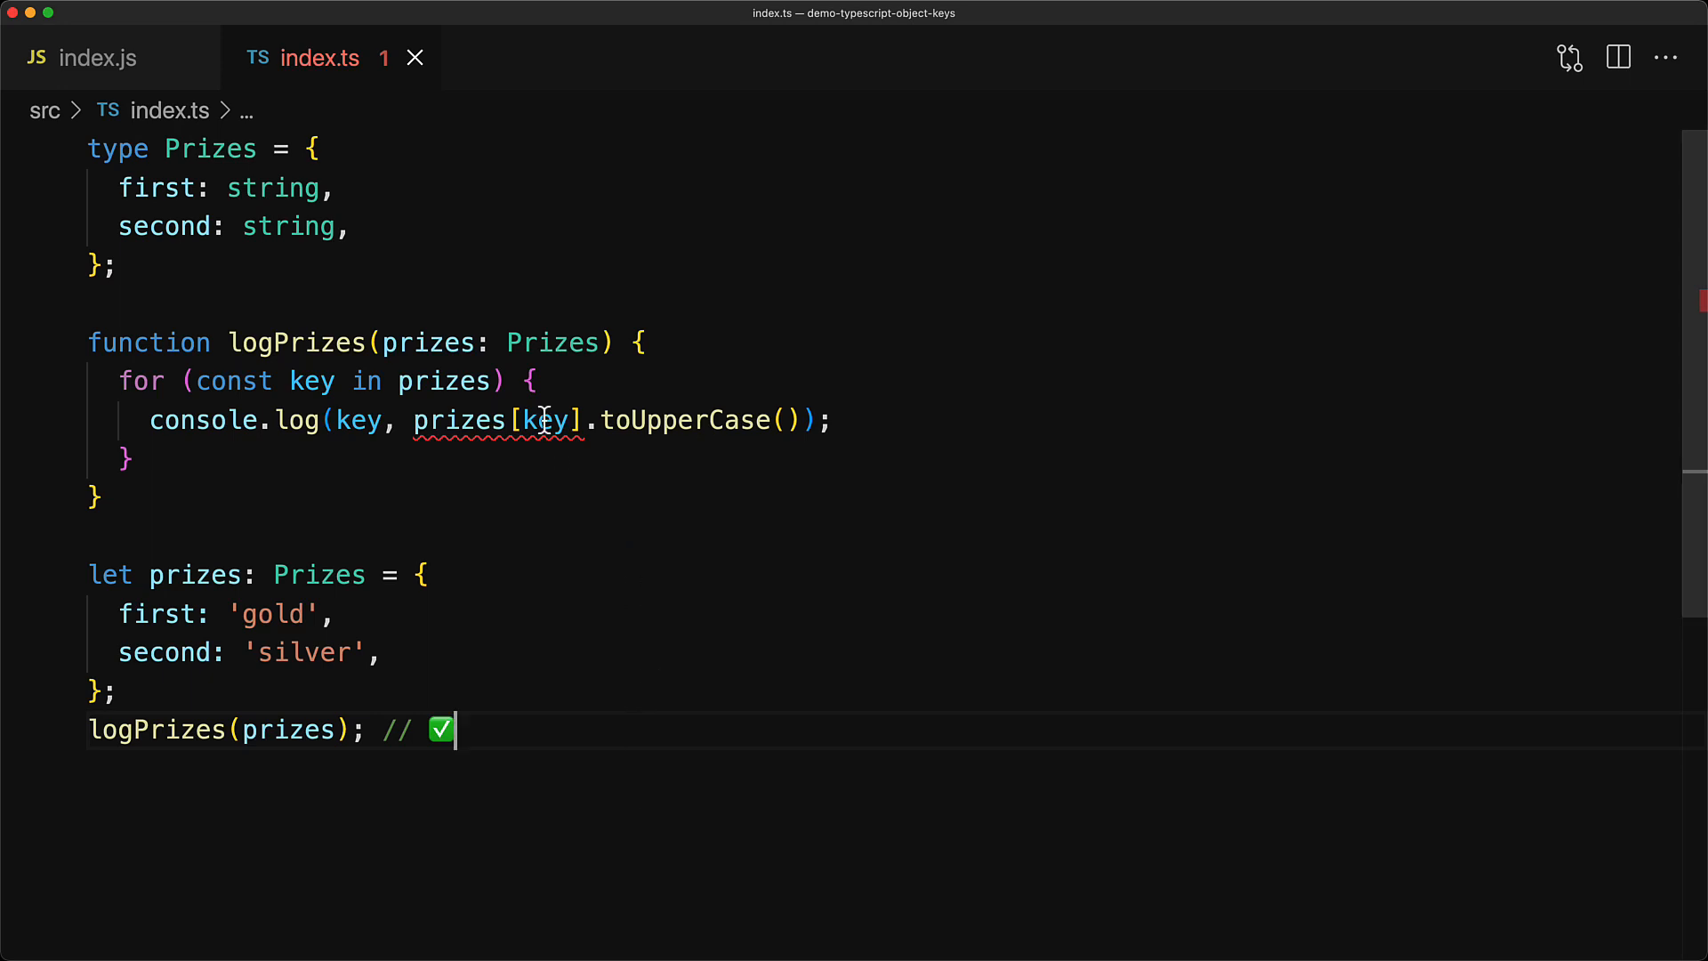
pyautogui.moveTo(475, 422)
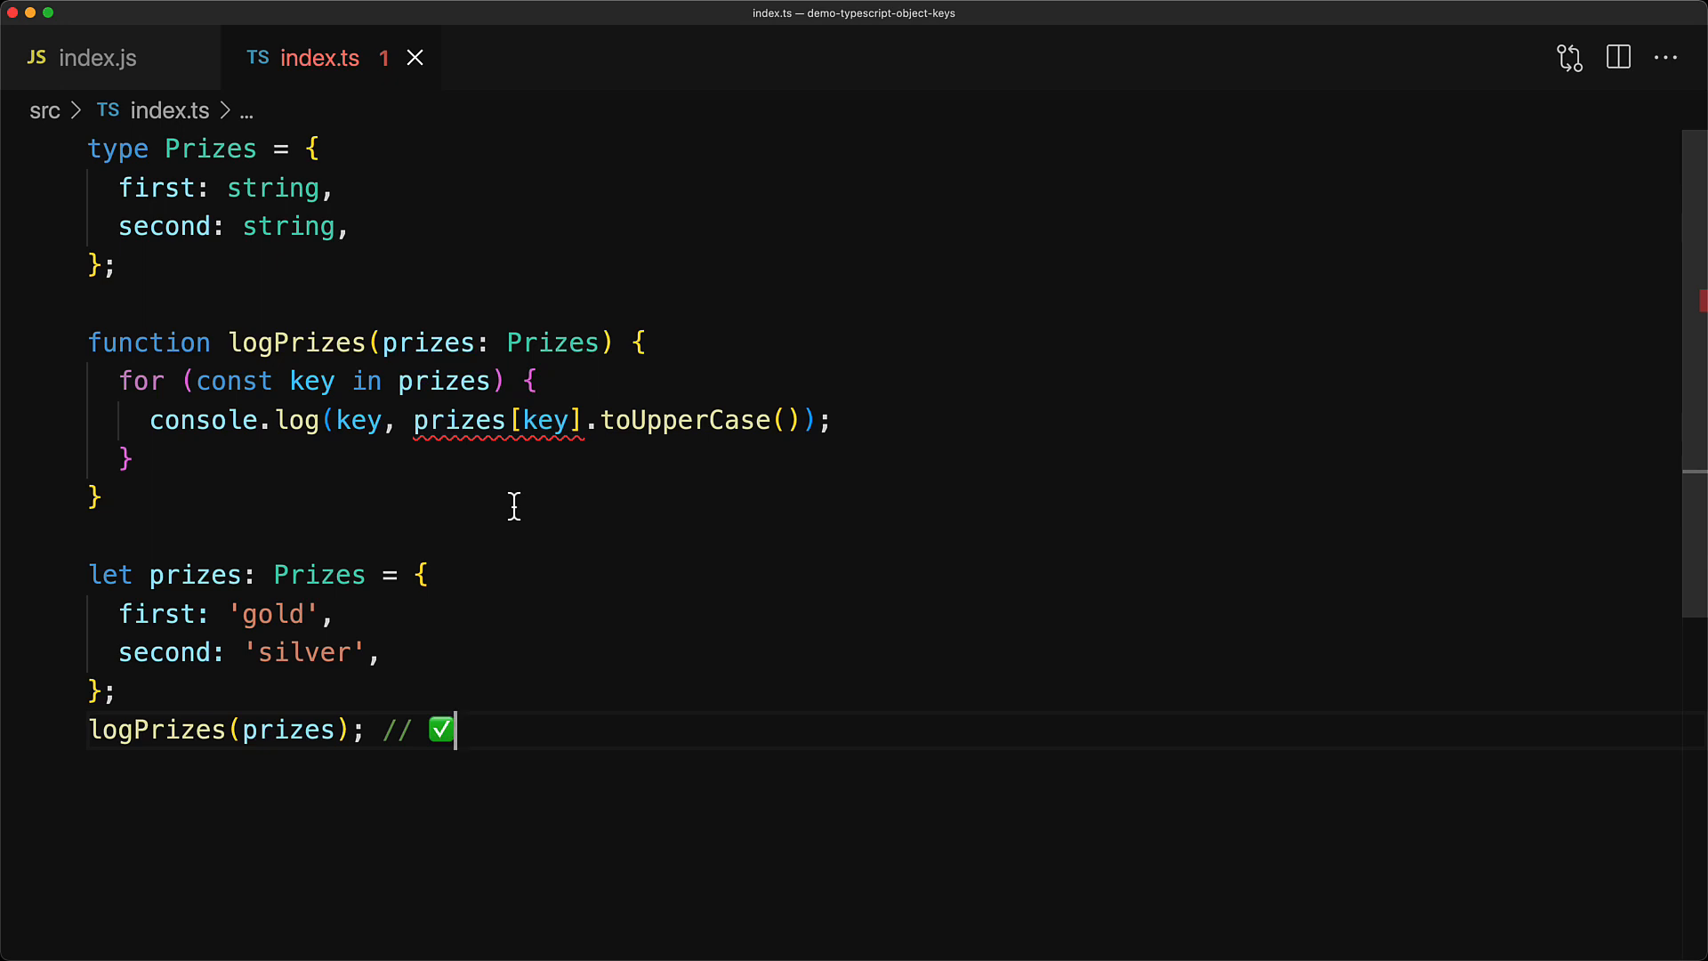
pyautogui.moveTo(310, 381)
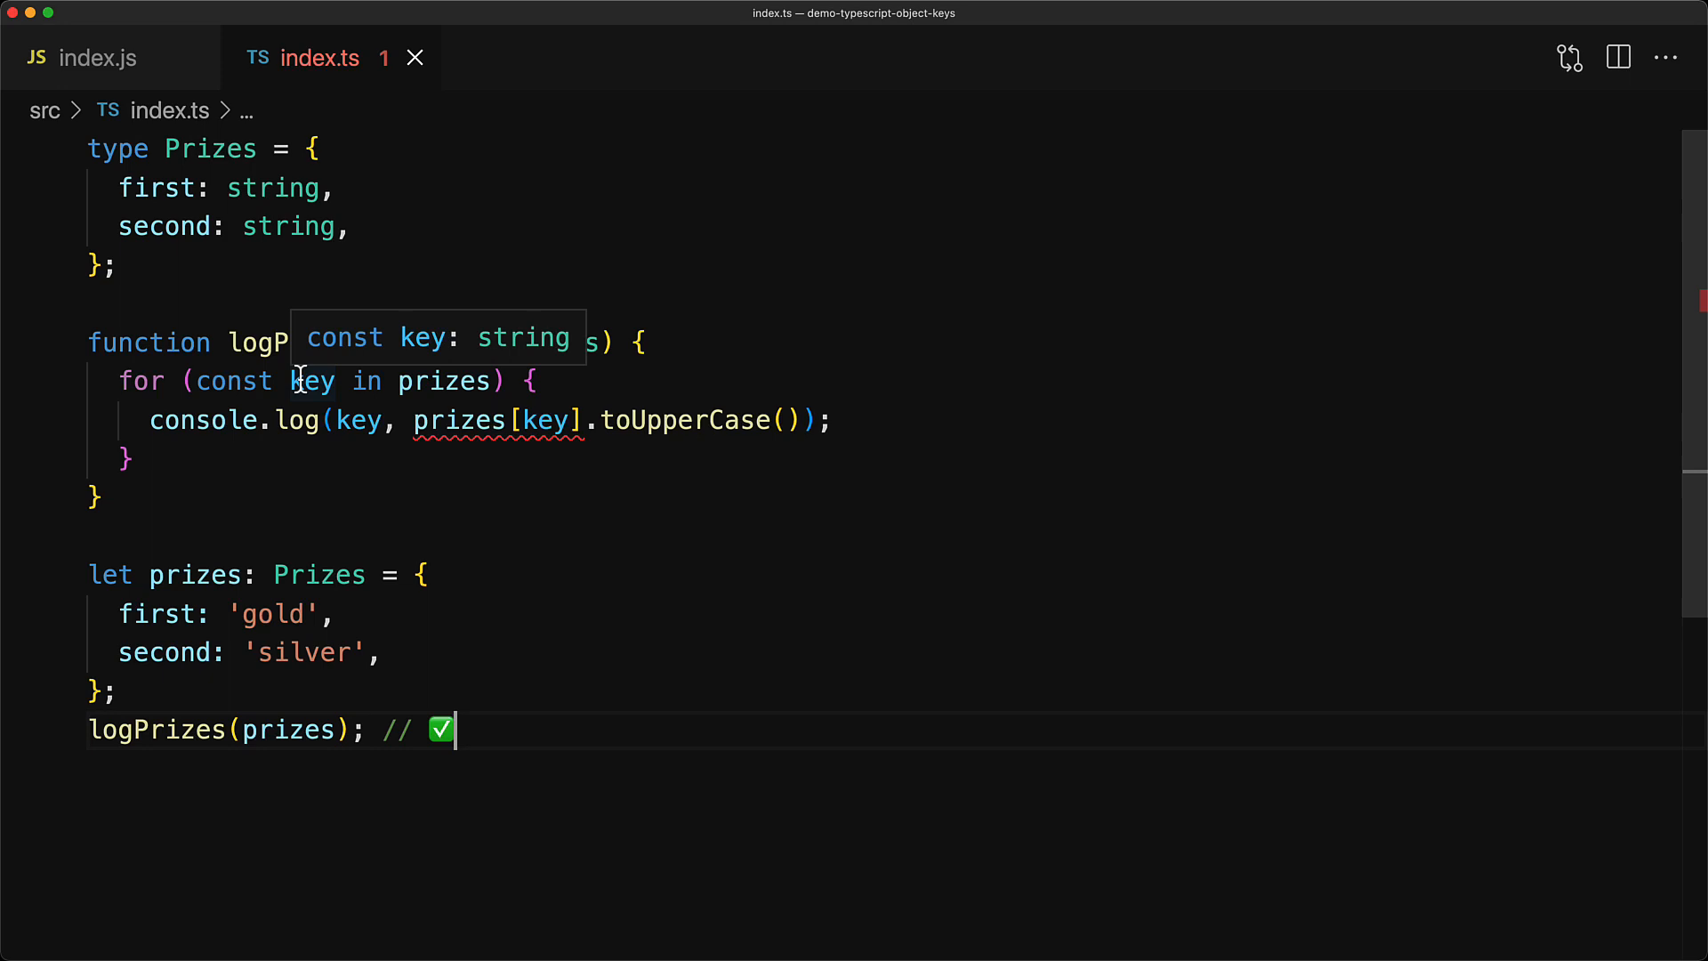
pyautogui.moveTo(806, 798)
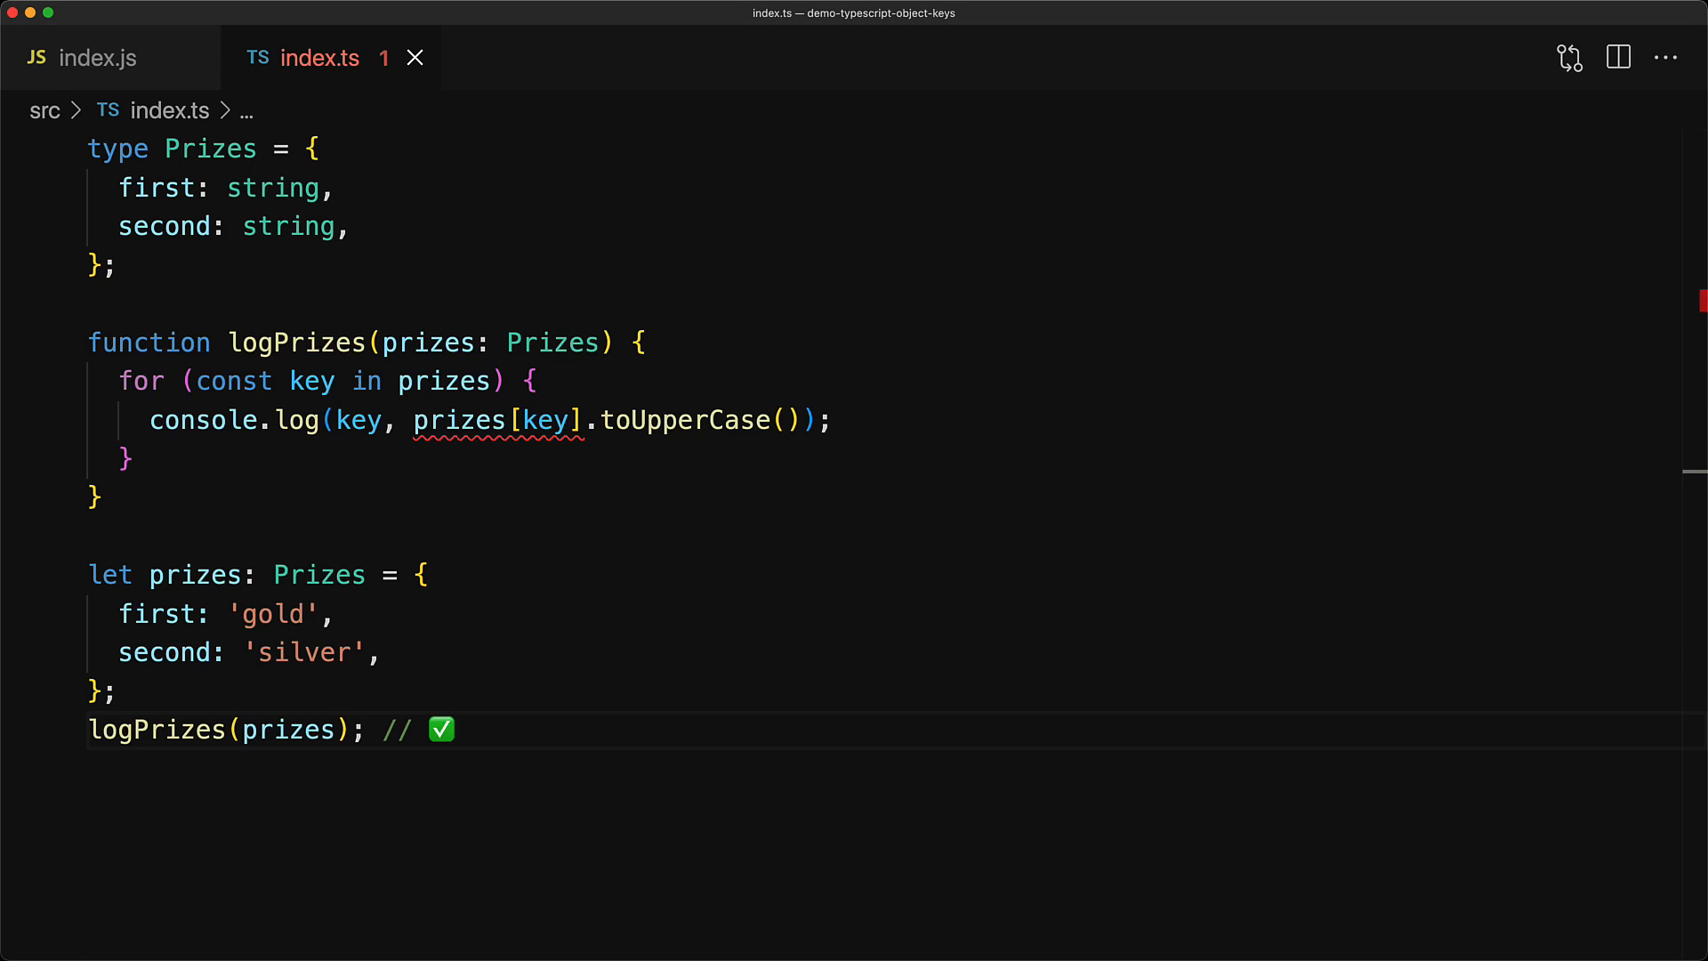
pyautogui.scroll(-3)
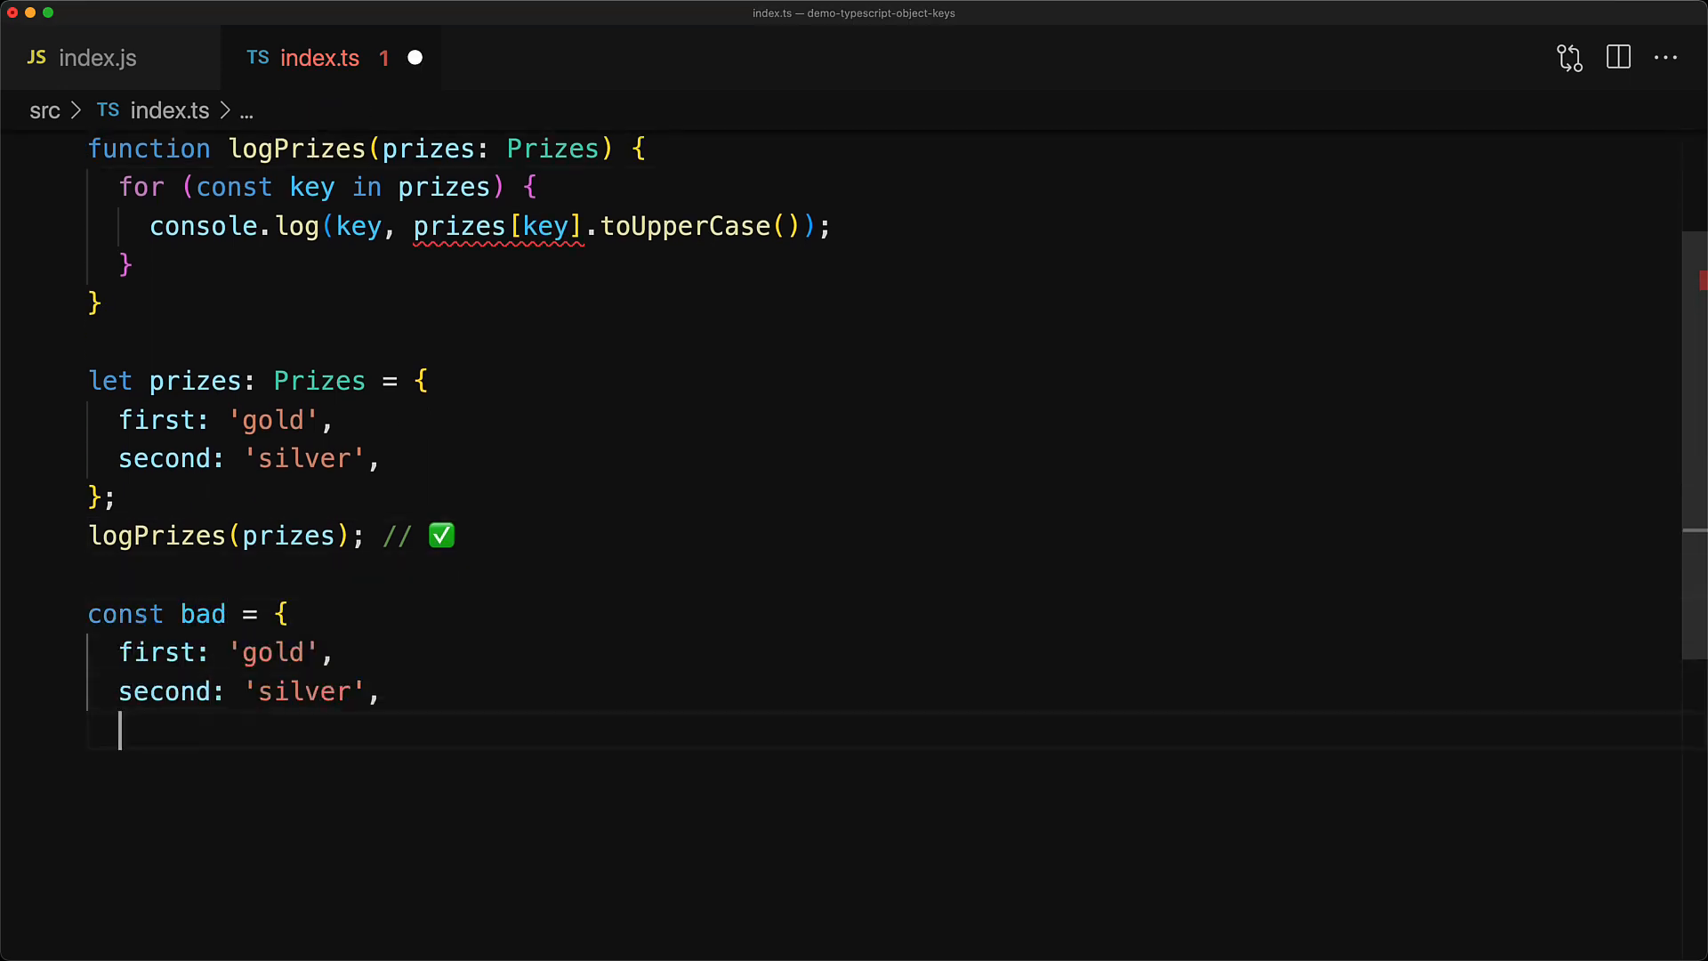
pyautogui.write('bronze: 3,')
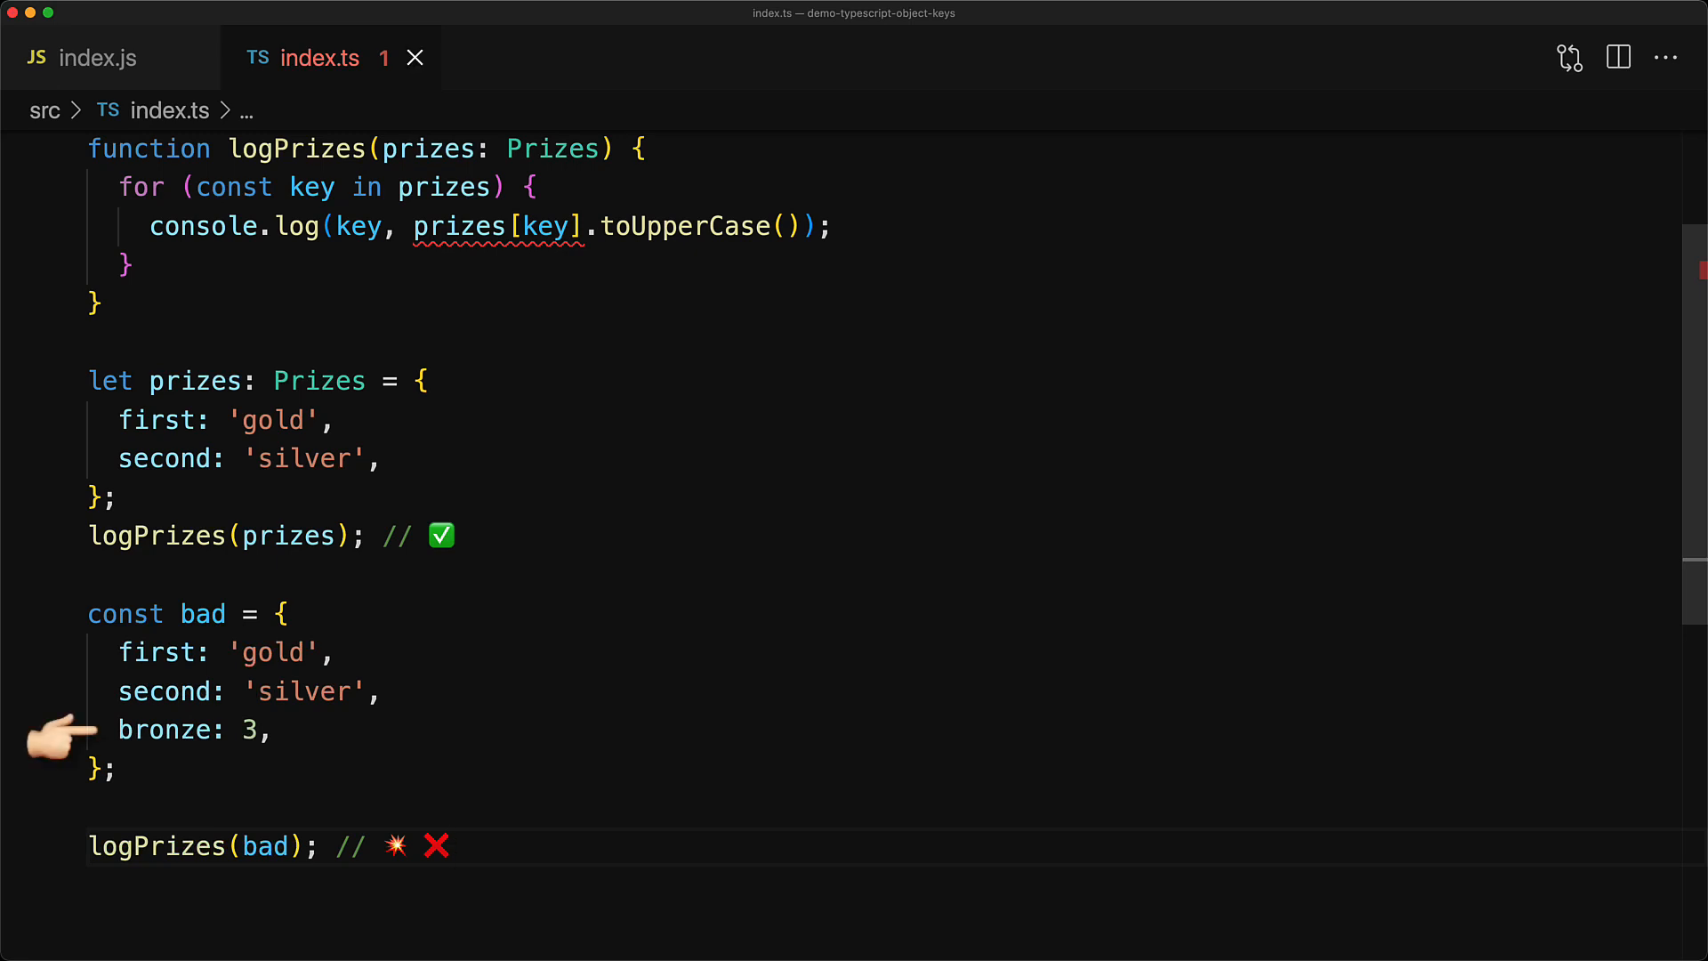
pyautogui.moveTo(35, 859)
pyautogui.write('l')
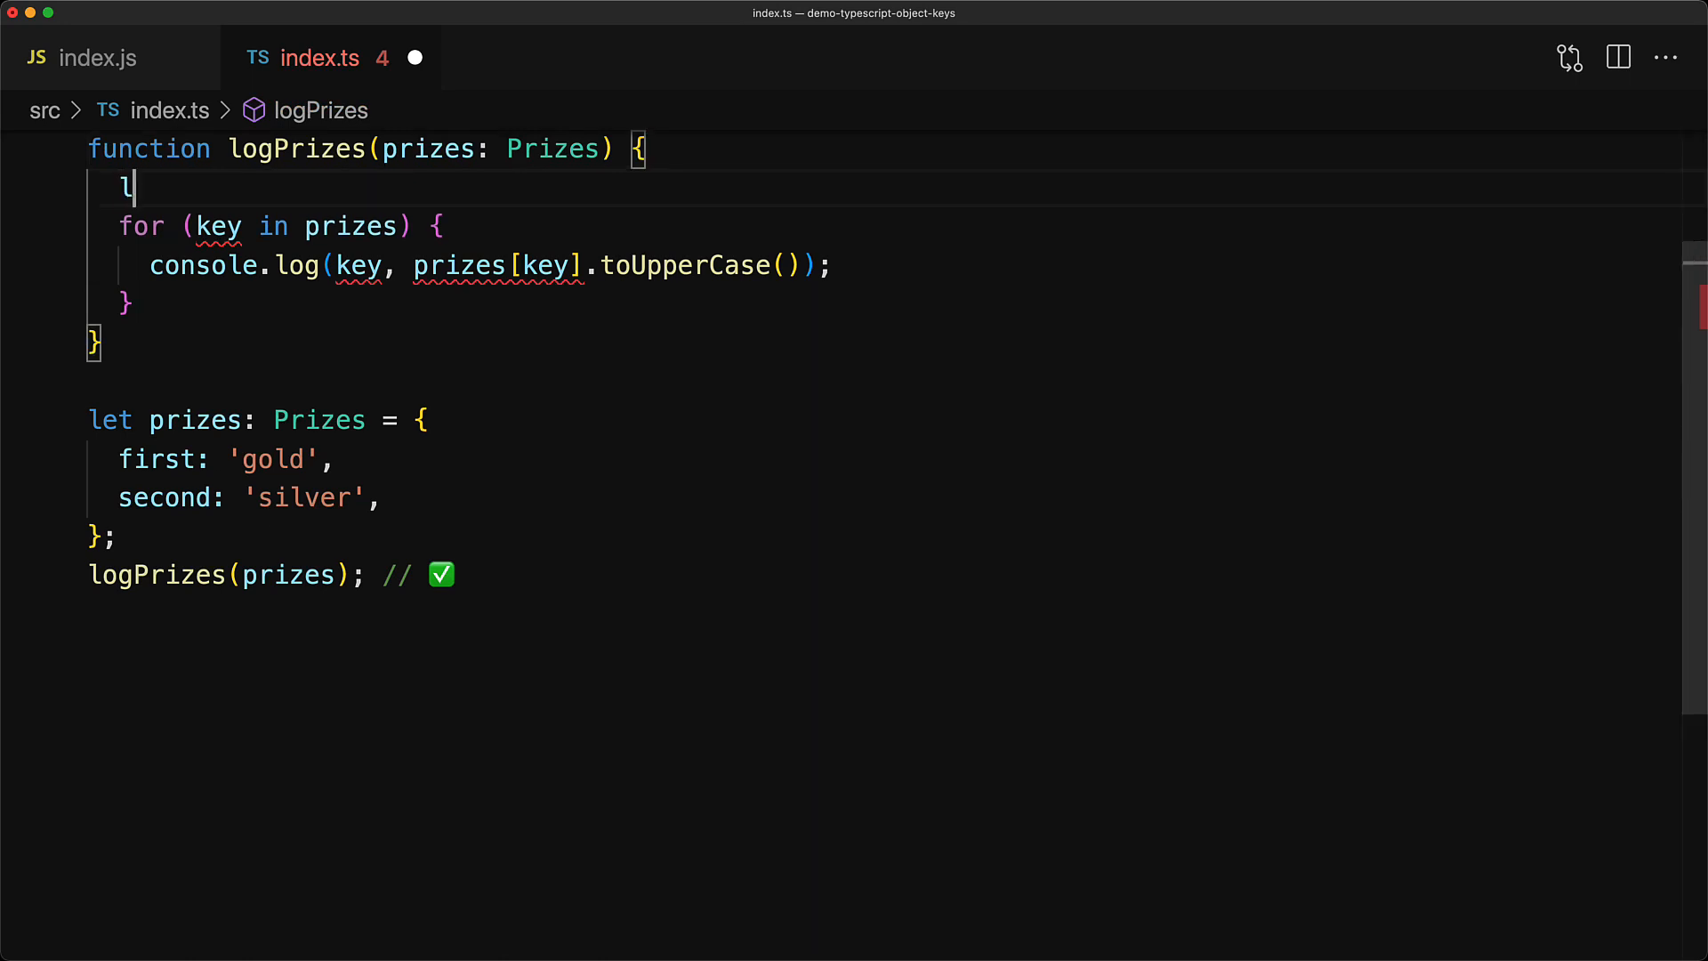
pyautogui.write('et key: keyof Prizes;')
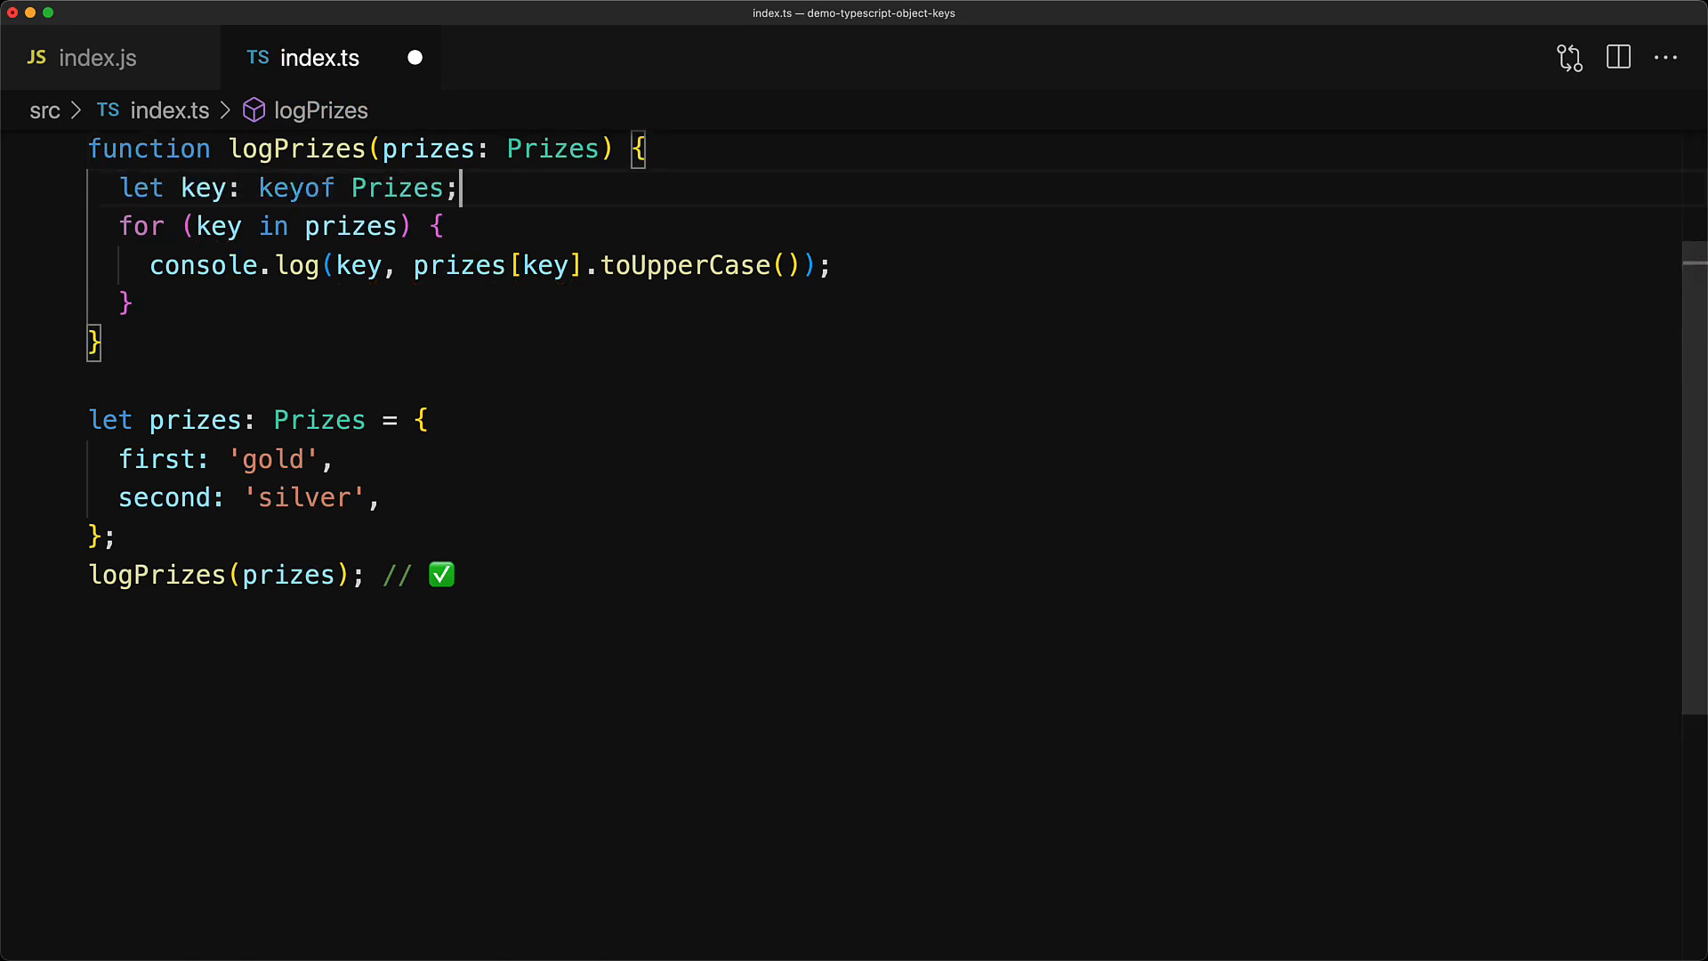